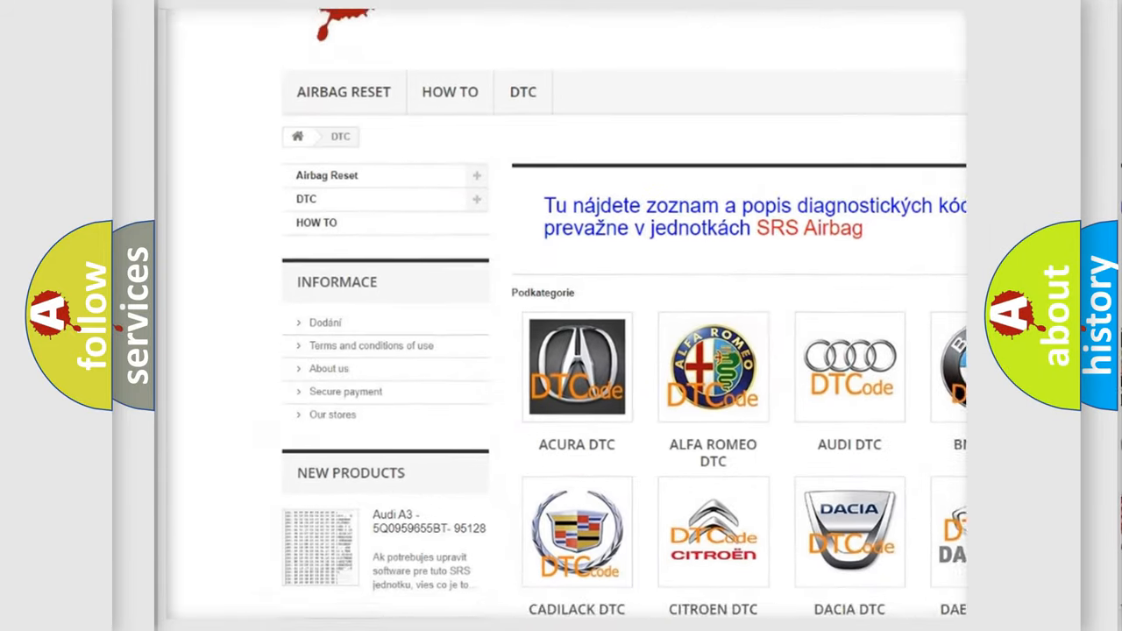
pyautogui.scroll(-3)
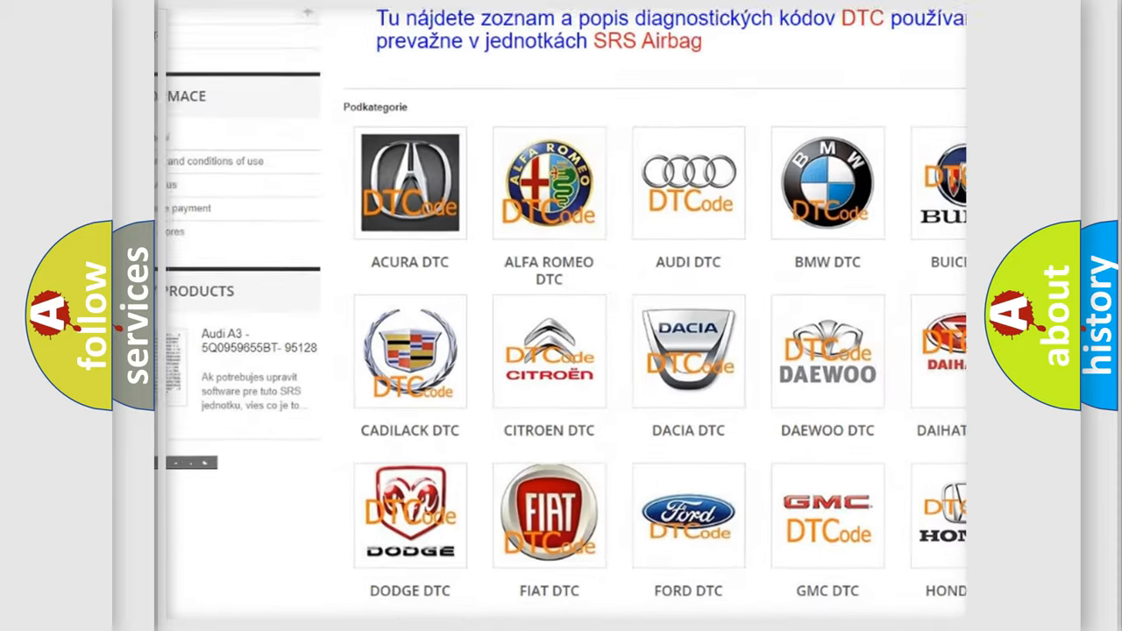
pyautogui.scroll(-3)
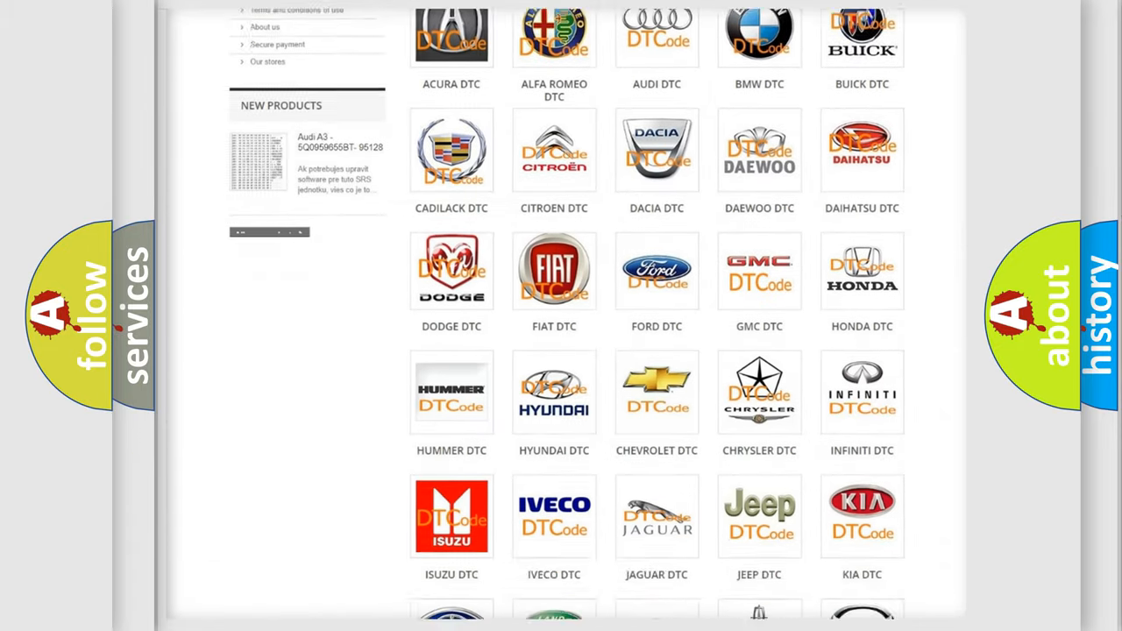
pyautogui.scroll(-3)
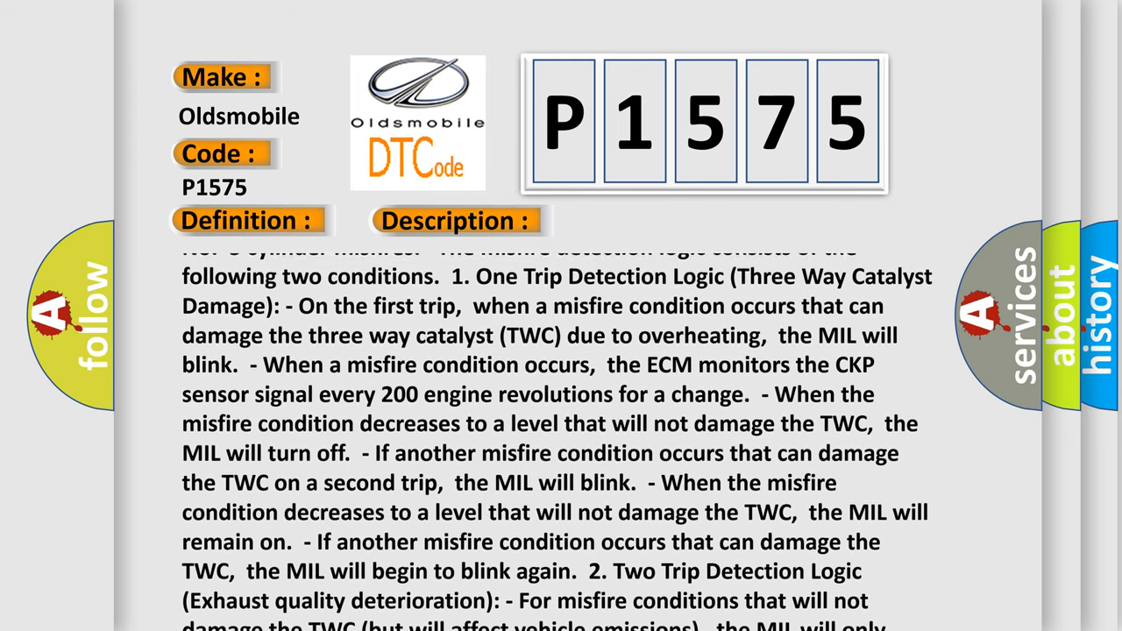
pyautogui.scroll(-3)
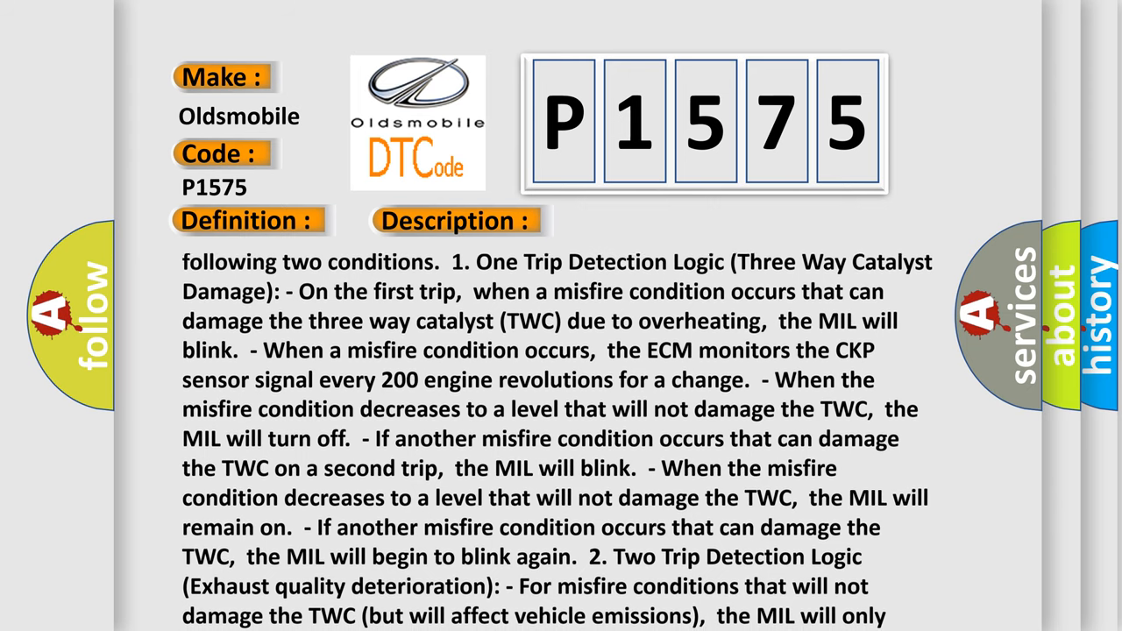
pyautogui.scroll(-3)
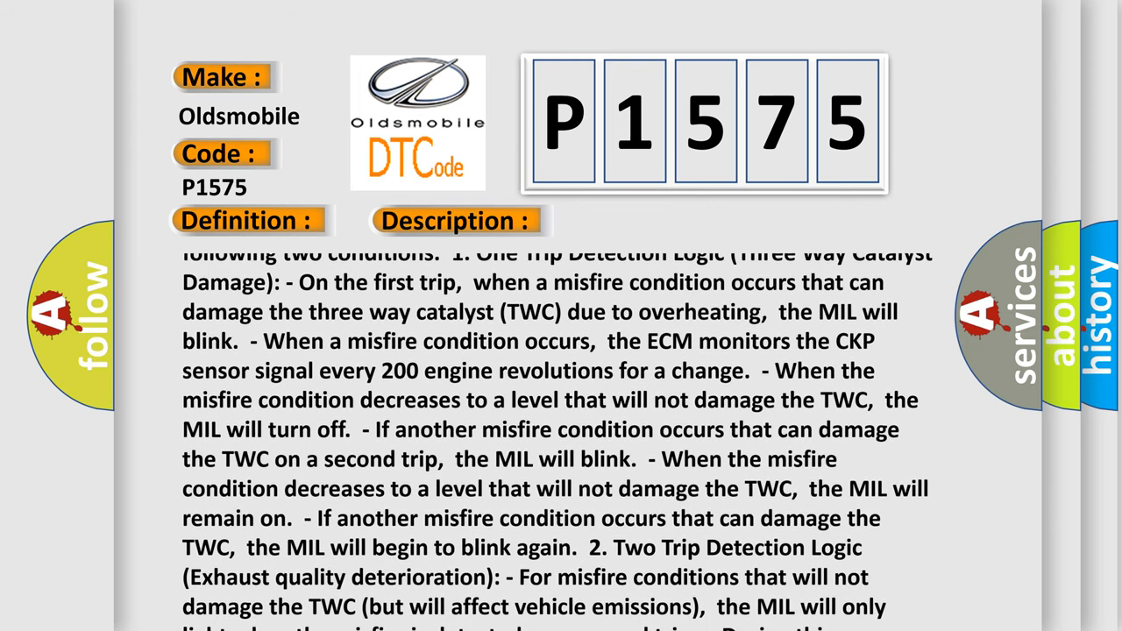
pyautogui.scroll(-3)
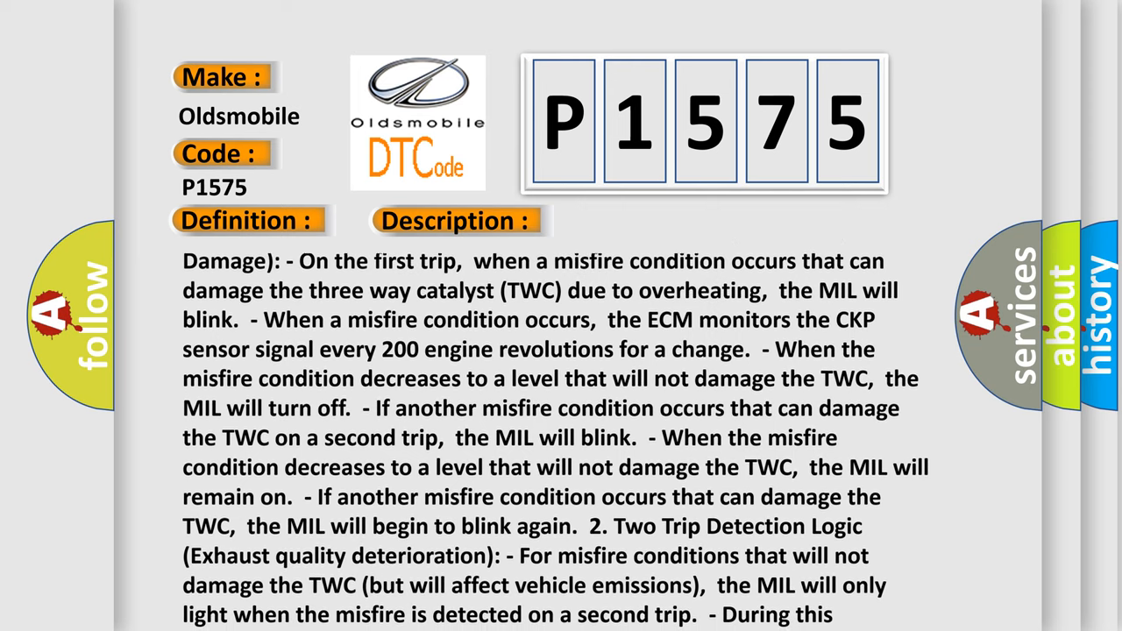
pyautogui.scroll(-3)
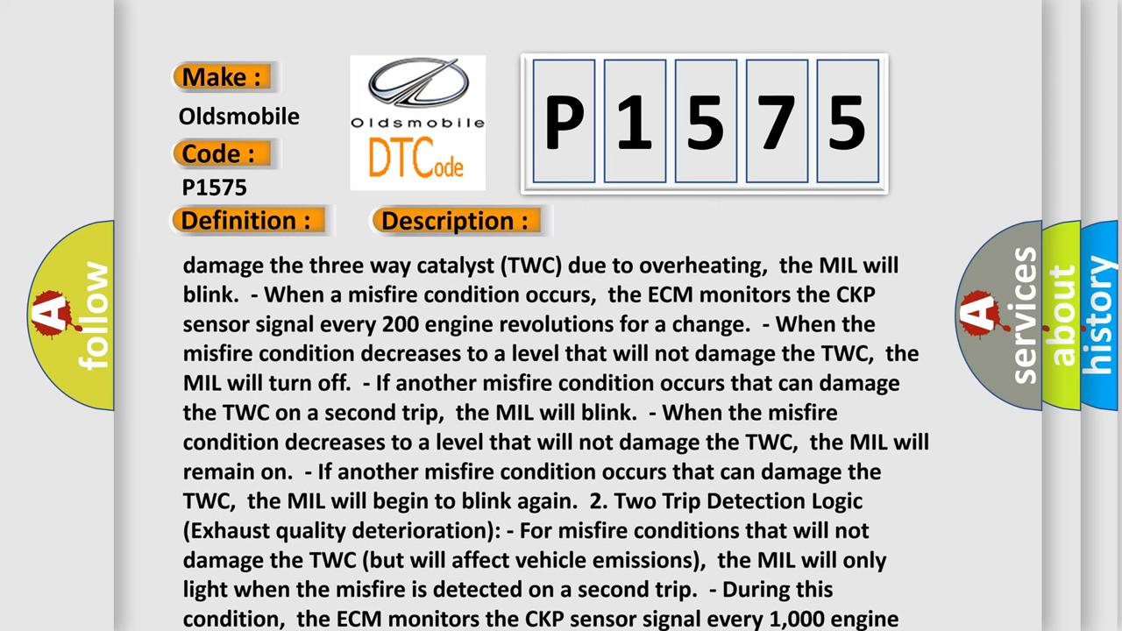
pyautogui.scroll(-3)
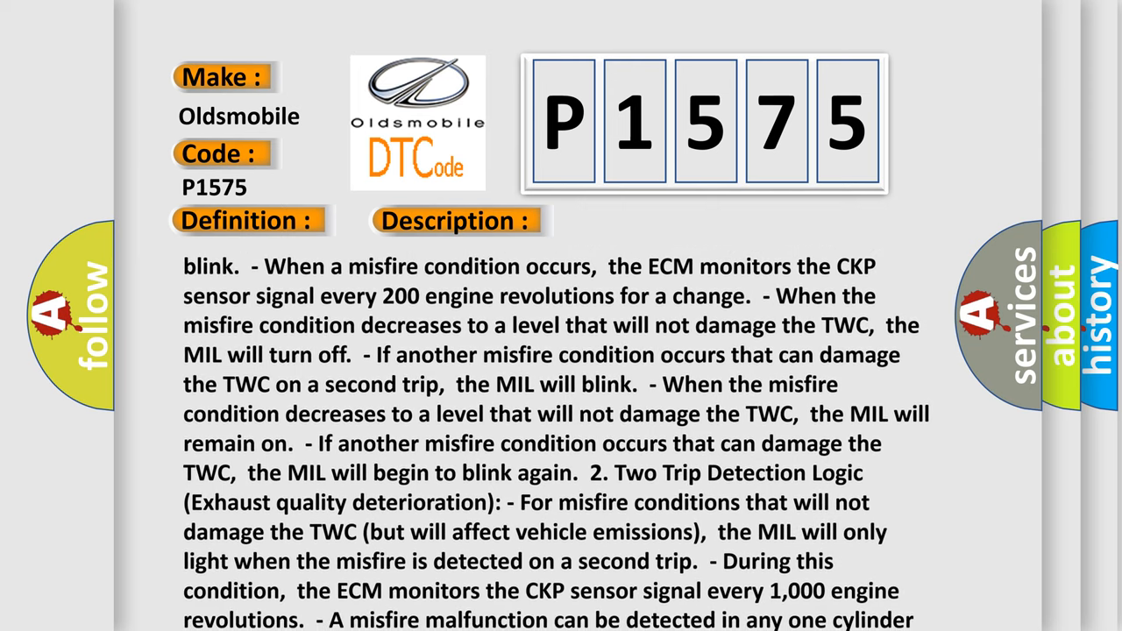
pyautogui.scroll(-3)
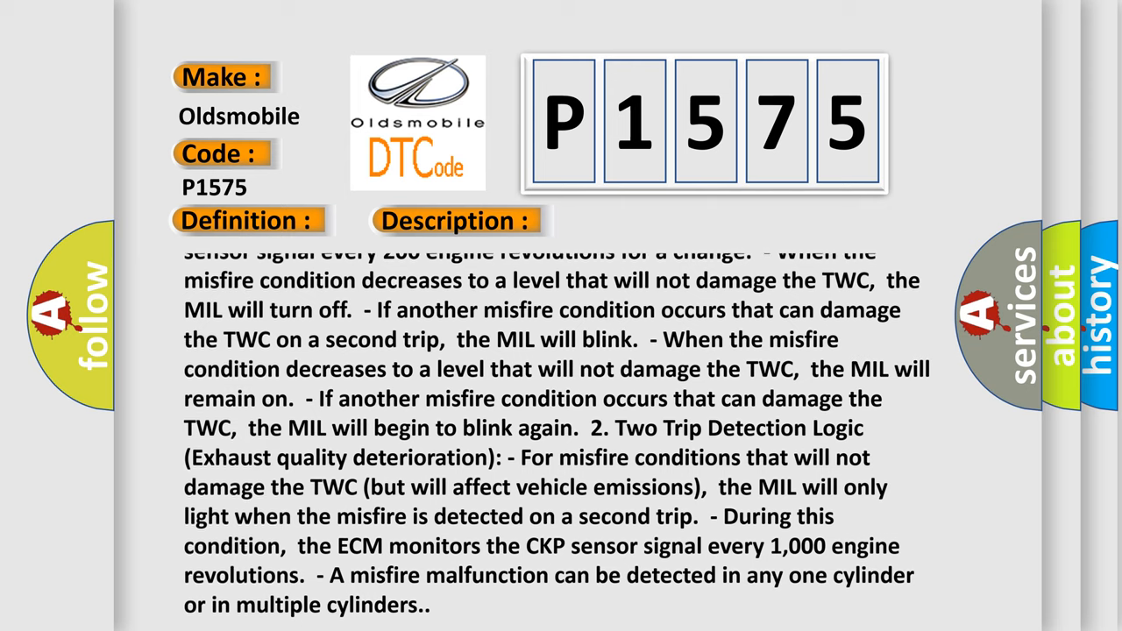
pyautogui.scroll(-3)
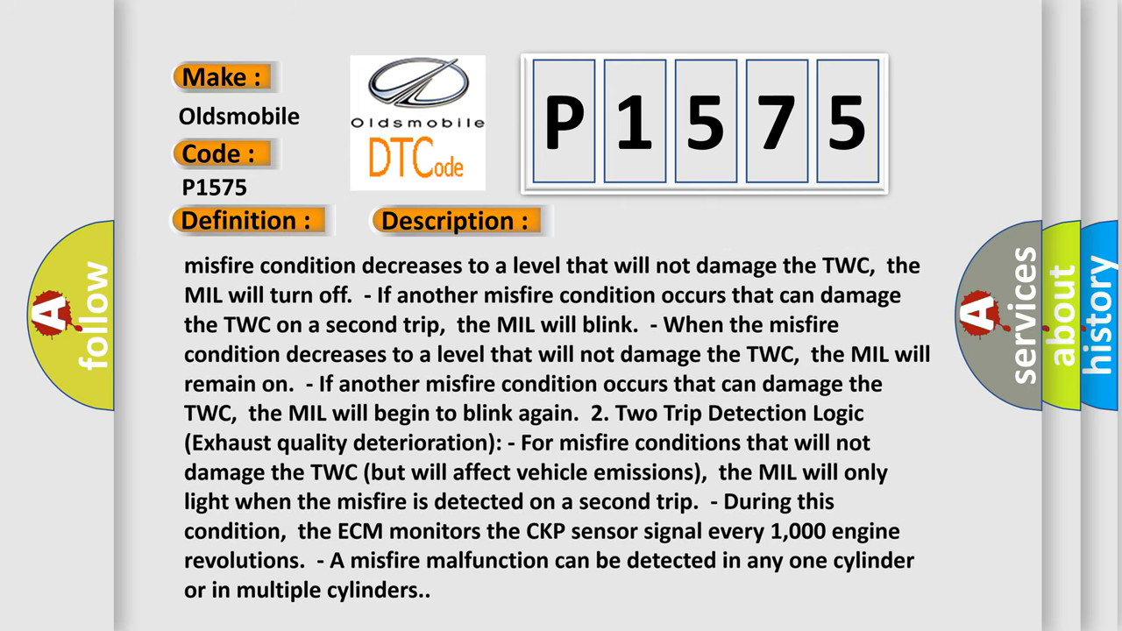
pyautogui.scroll(-3)
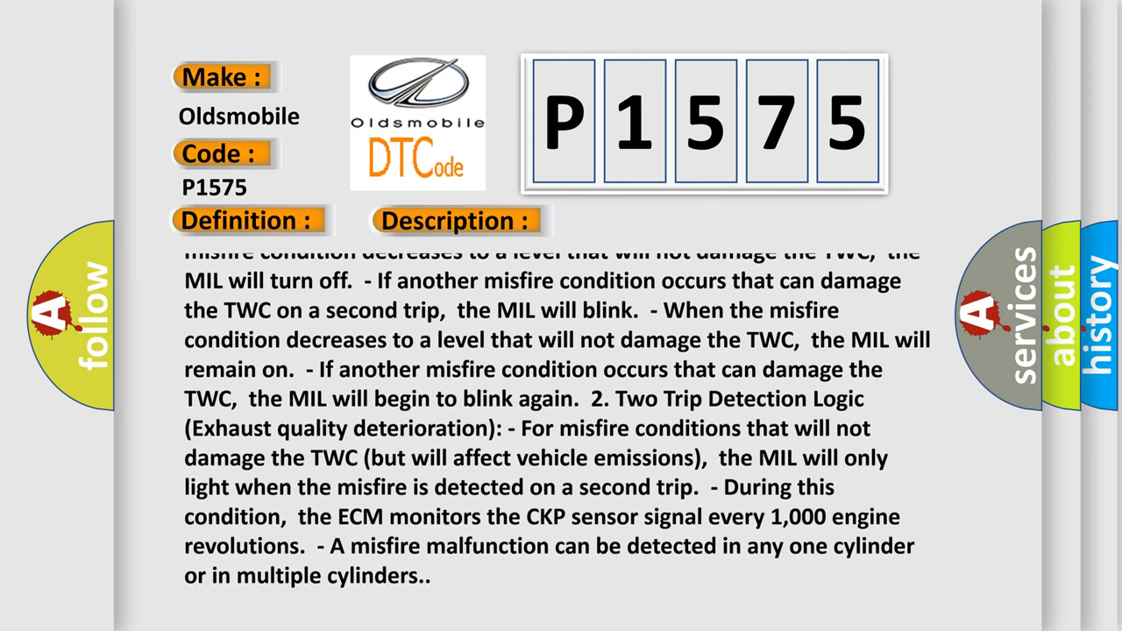
pyautogui.scroll(-3)
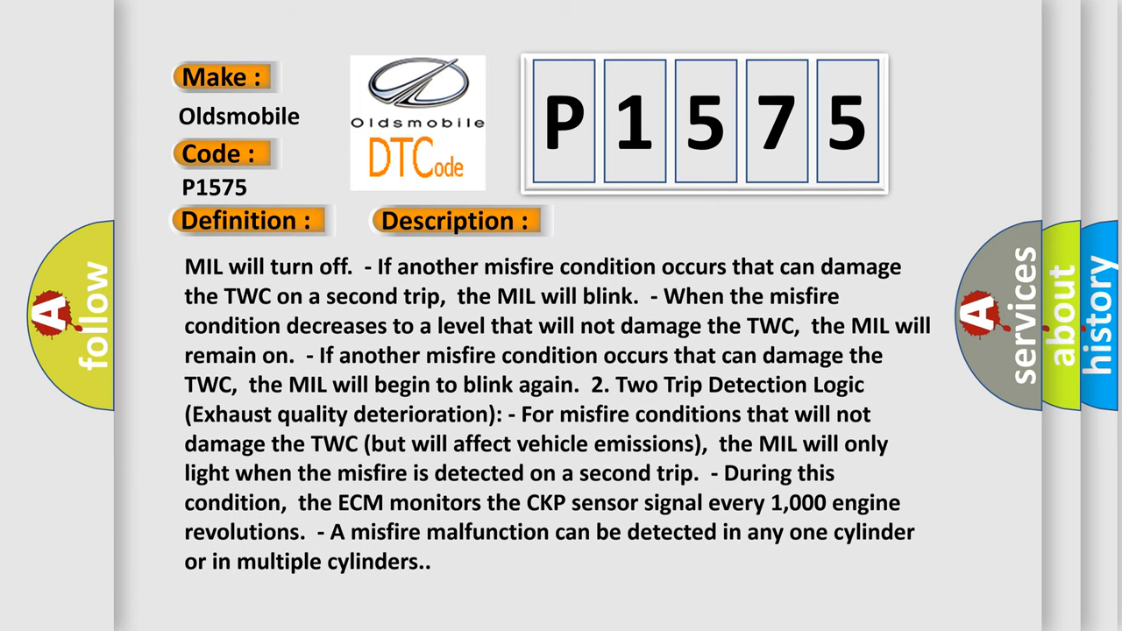
pyautogui.scroll(-3)
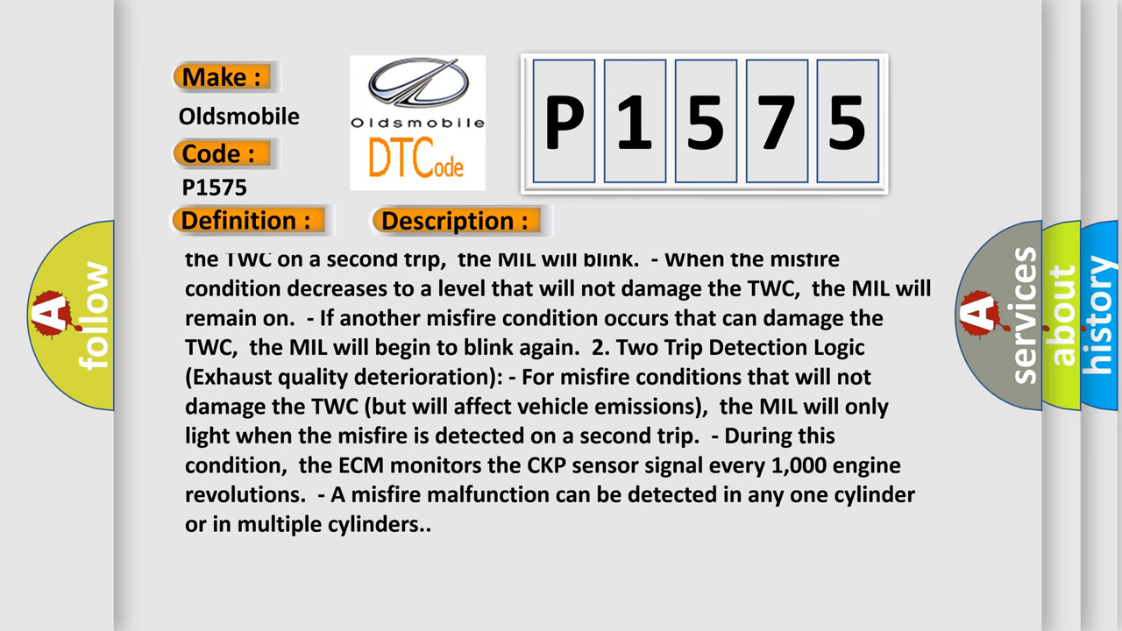